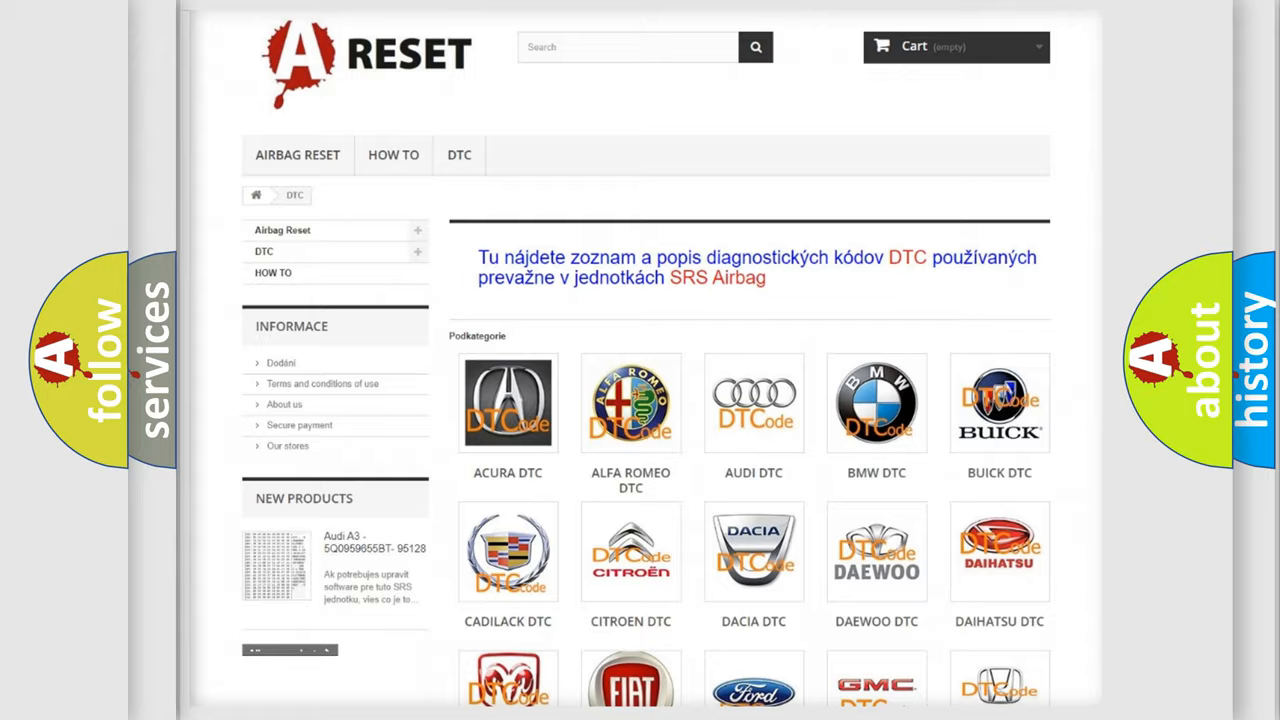
pyautogui.scroll(-3)
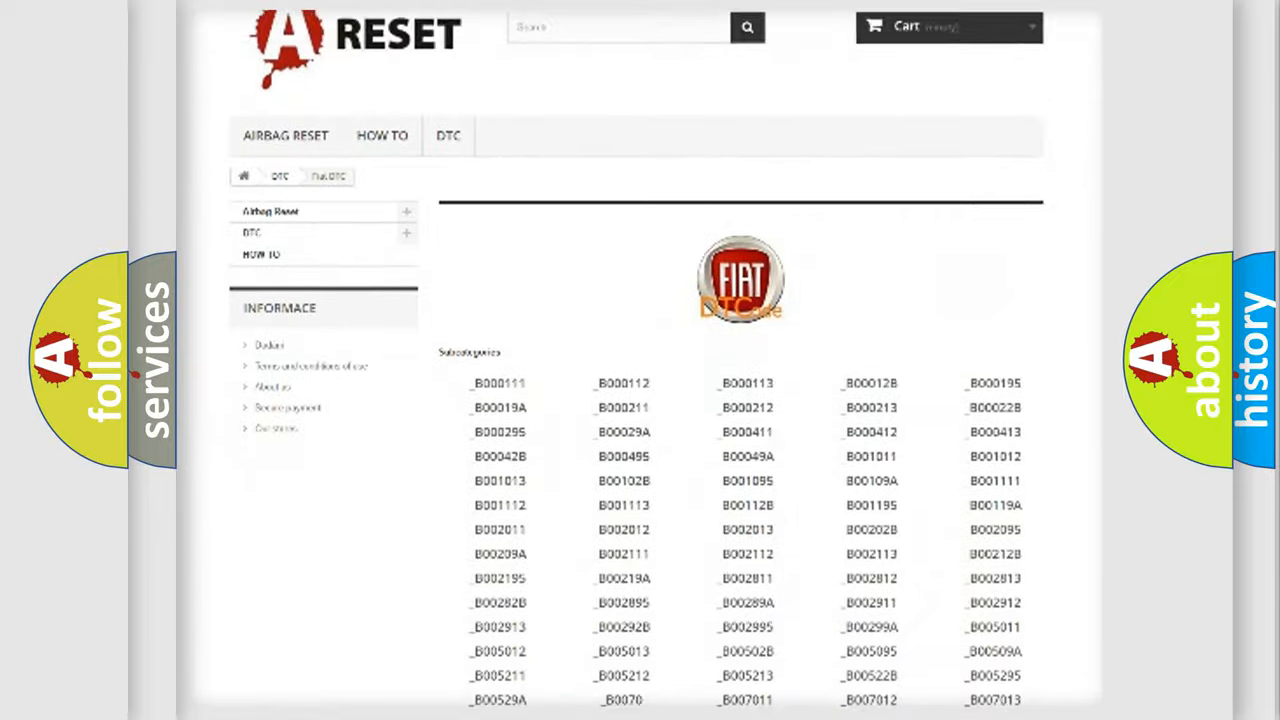
pyautogui.scroll(-3)
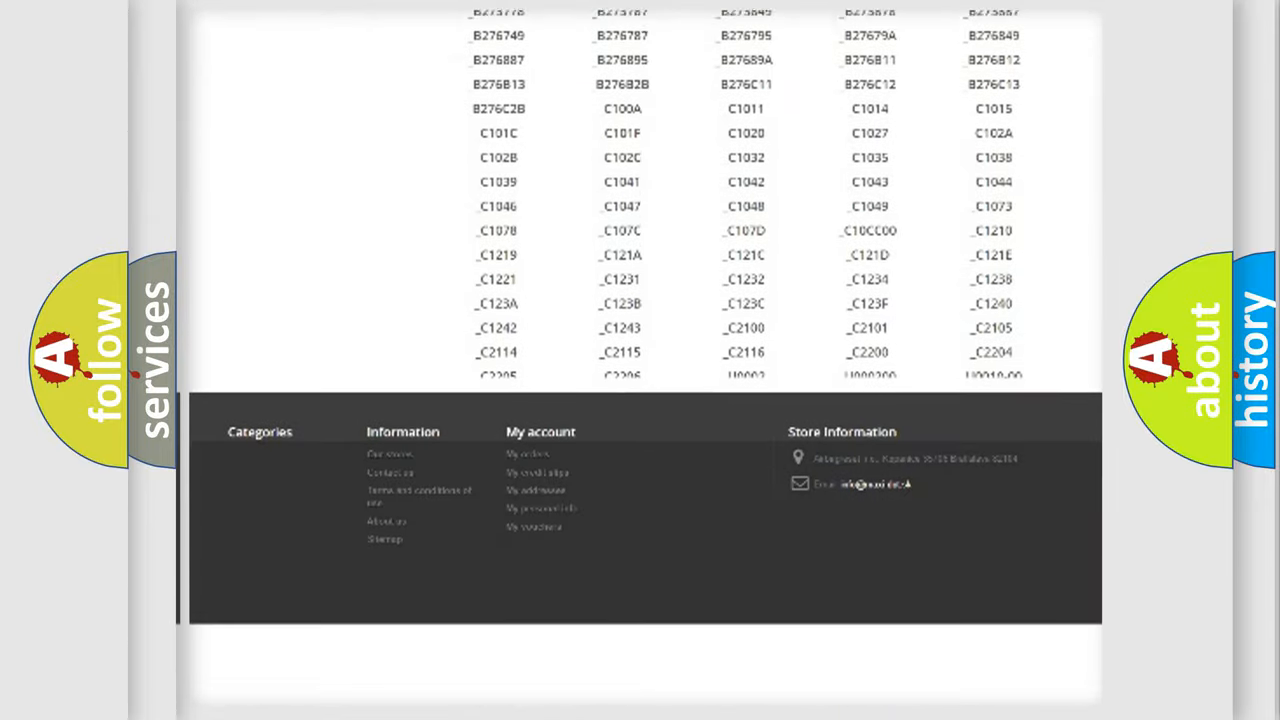
pyautogui.scroll(-3)
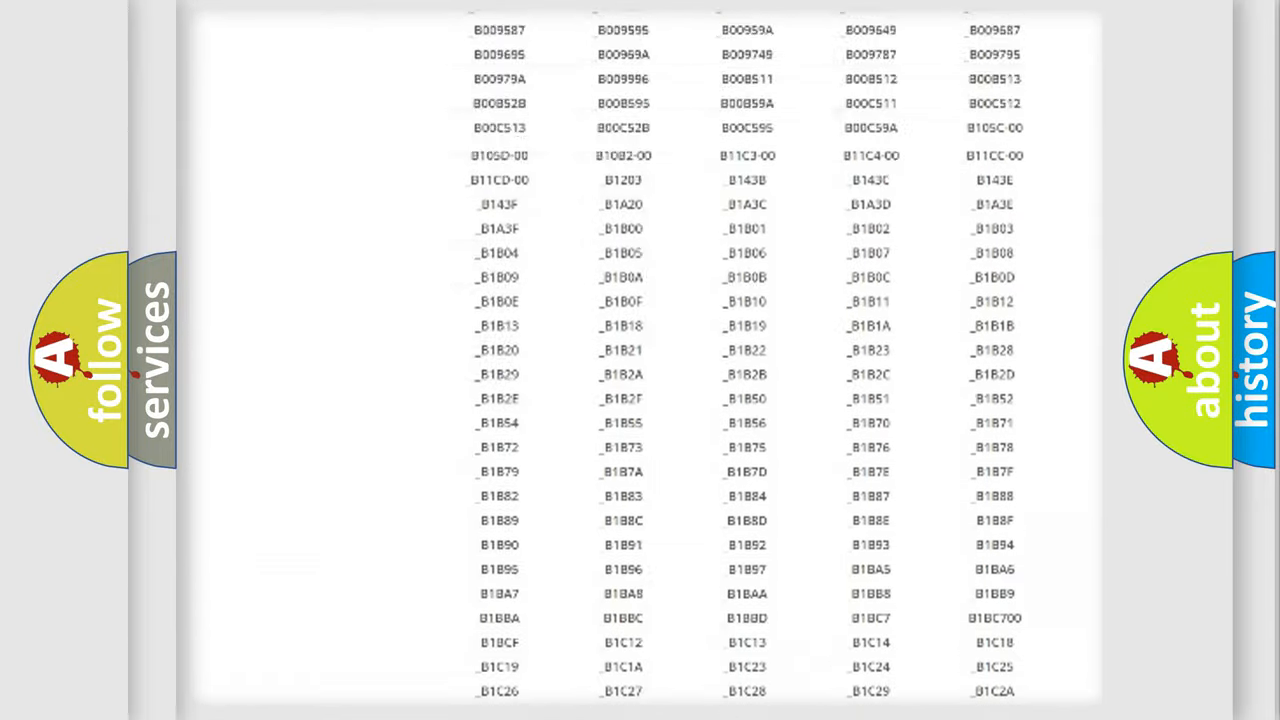